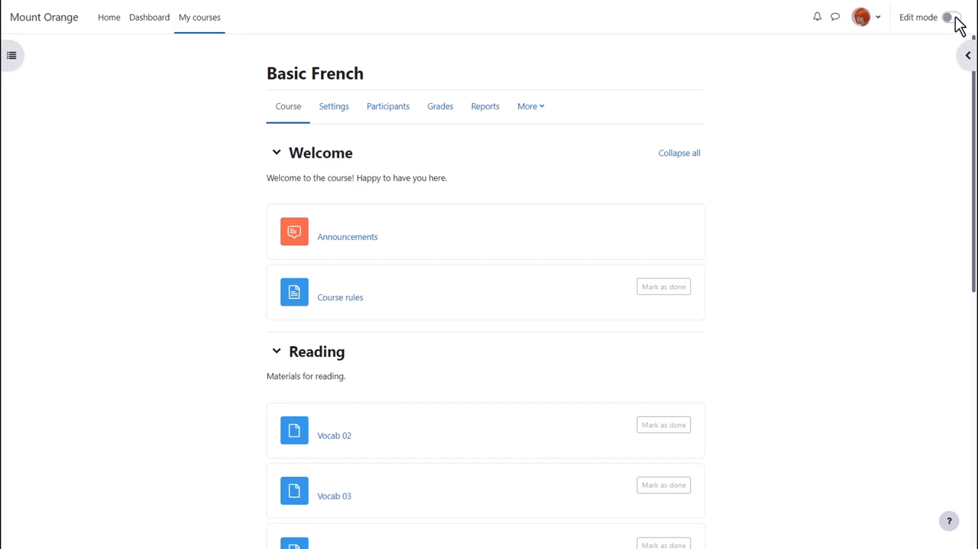
# Turn on edit mode in Basic French and open the activity chooser under Welcome.
pyautogui.click(949, 17)
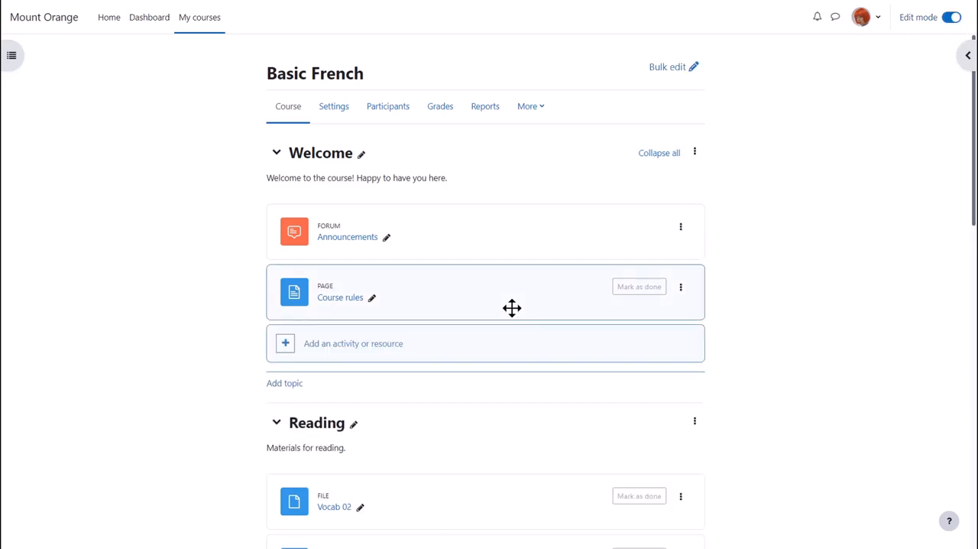
pyautogui.moveTo(457, 343)
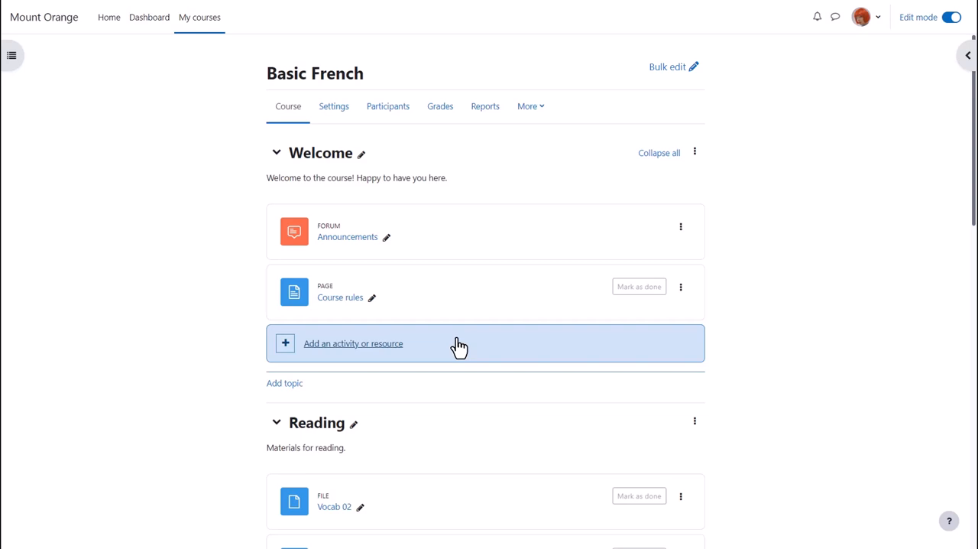
pyautogui.click(353, 343)
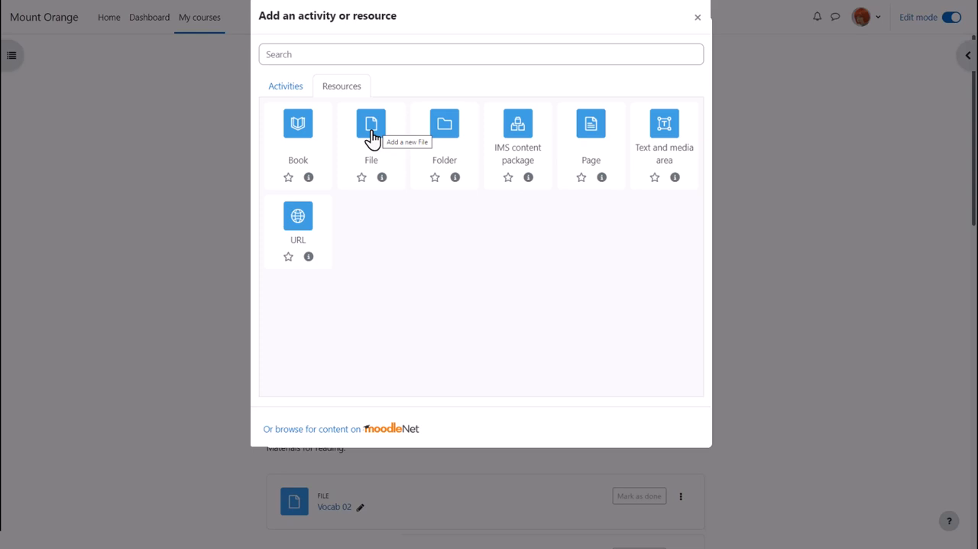
# Add a File resource named 'Course handbook' described 'Download your course handbook here.'.
pyautogui.click(370, 123)
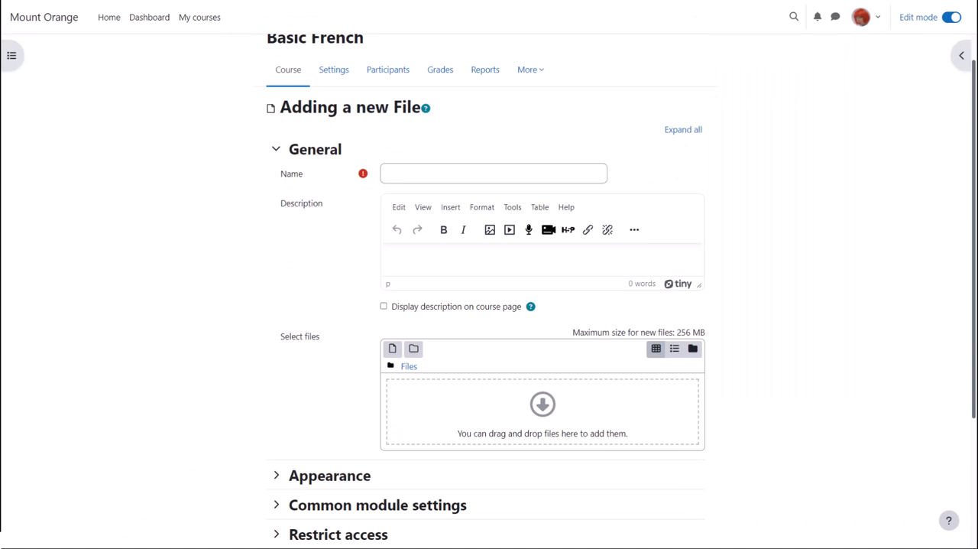
pyautogui.write('Course han')
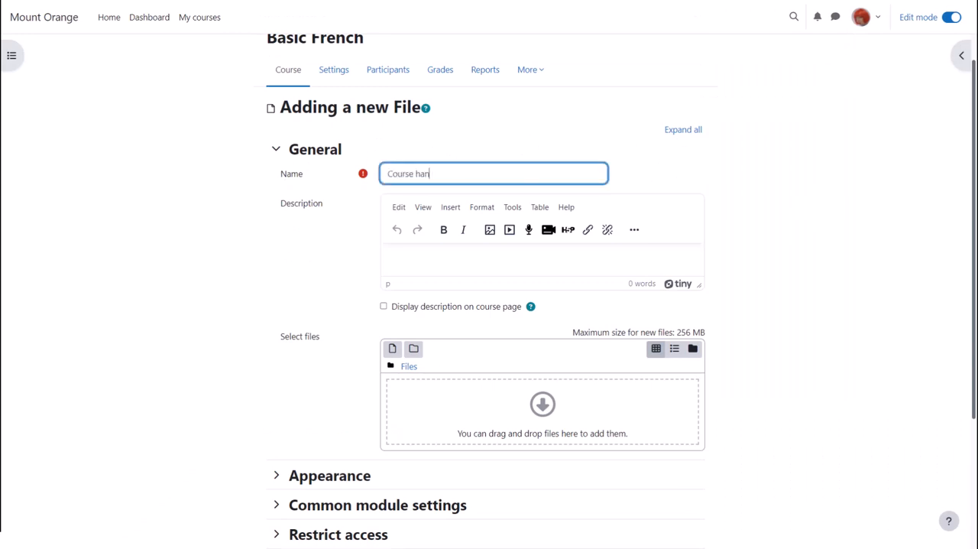
pyautogui.write('dbook')
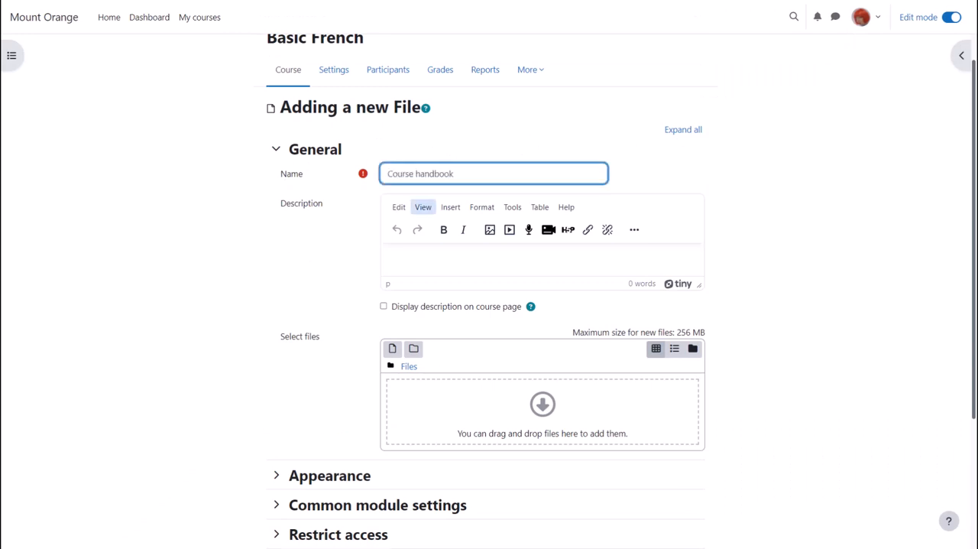
pyautogui.write('Dowl')
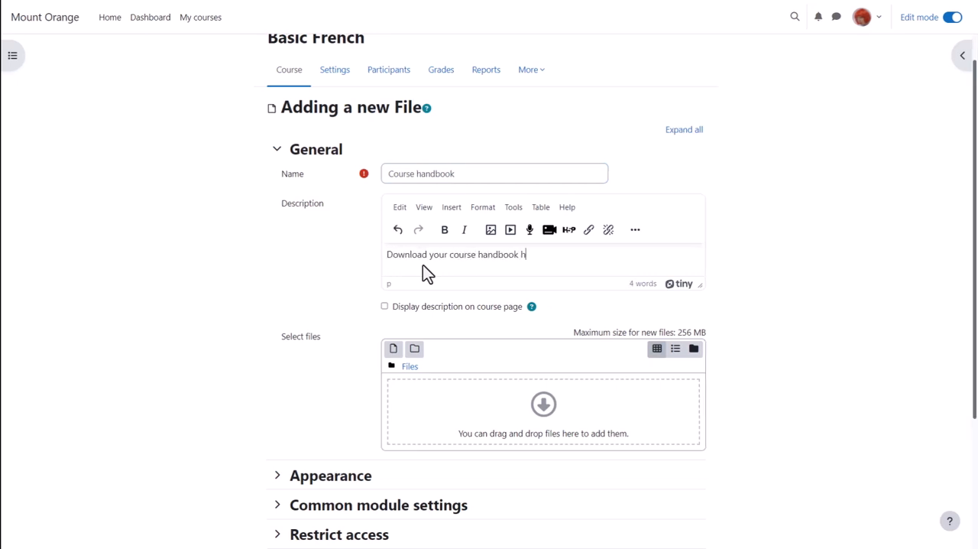
pyautogui.write('ere.')
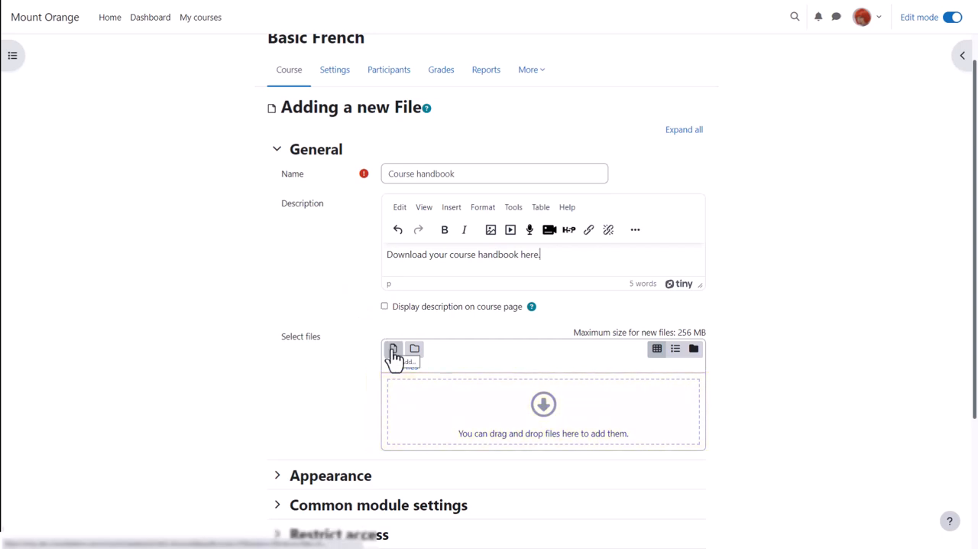
# Select Course Handbook.pdf from the desktop in the file picker.
pyautogui.click(393, 351)
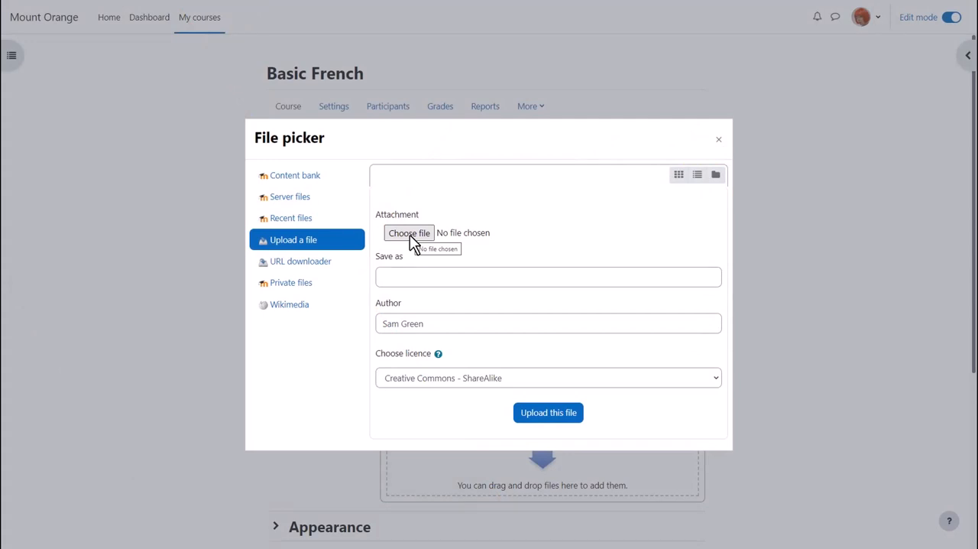
pyautogui.click(409, 232)
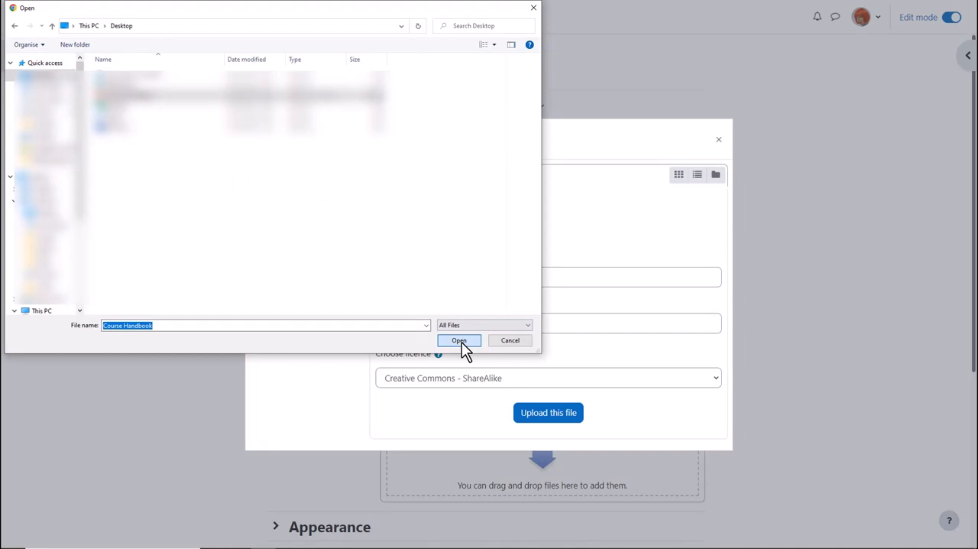
pyautogui.click(459, 340)
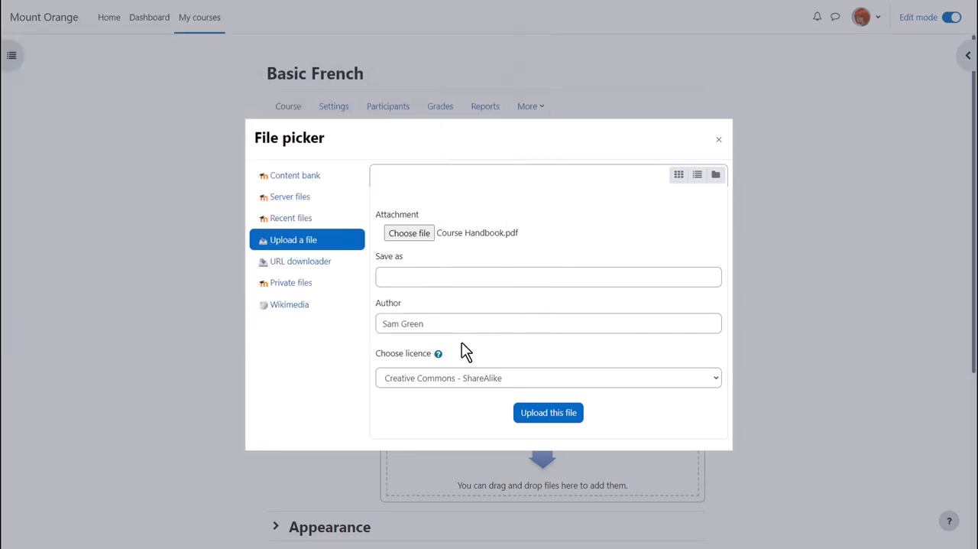
pyautogui.click(548, 277)
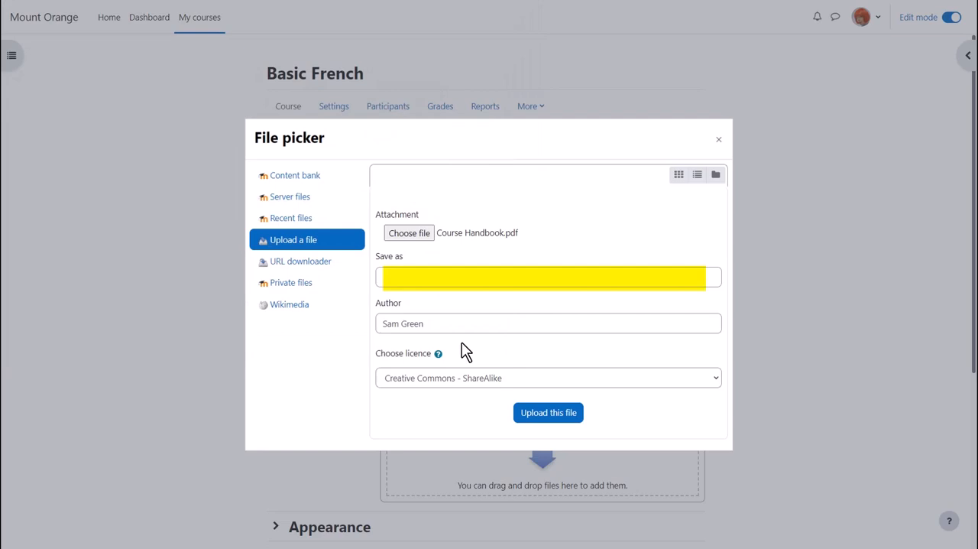
pyautogui.click(548, 324)
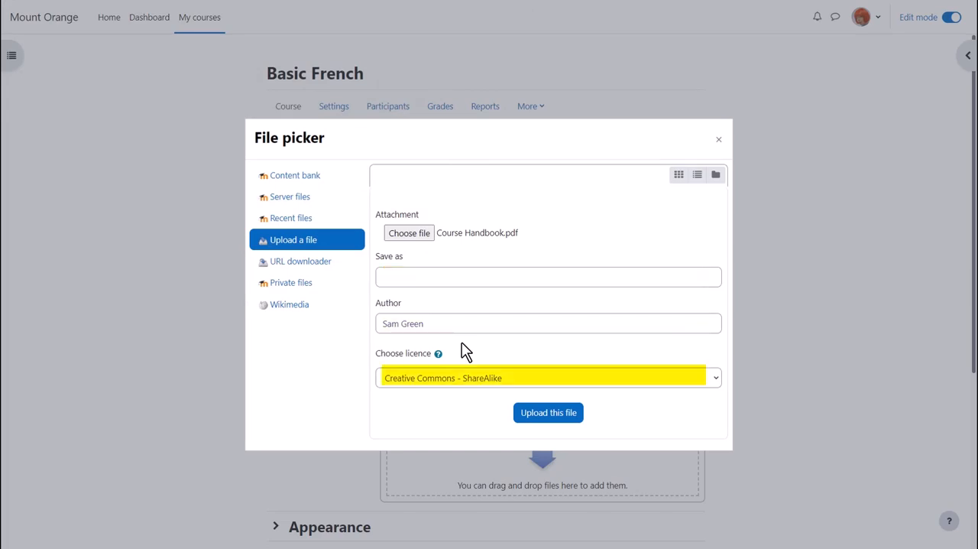
# Upload the PDF under the Creative Commons ShareAlike licence.
pyautogui.click(548, 377)
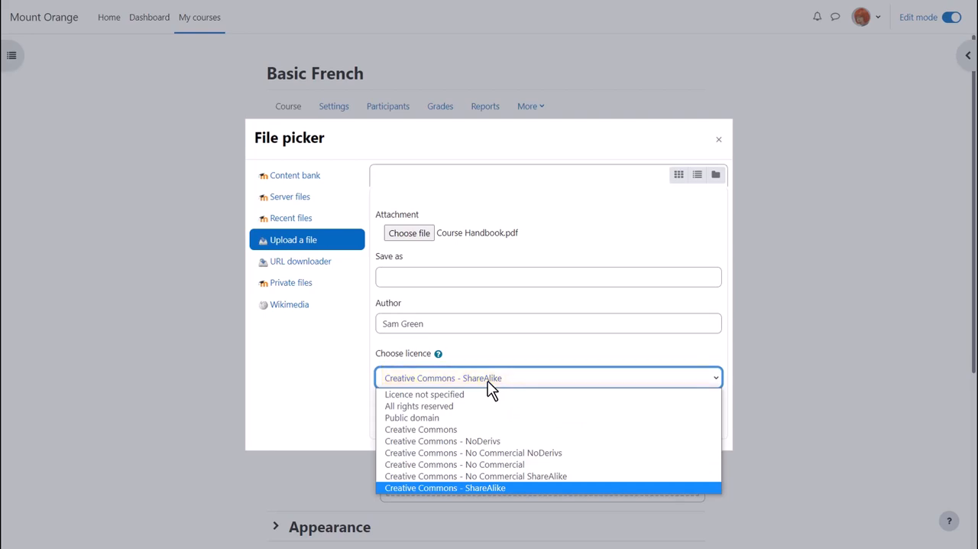
pyautogui.click(448, 488)
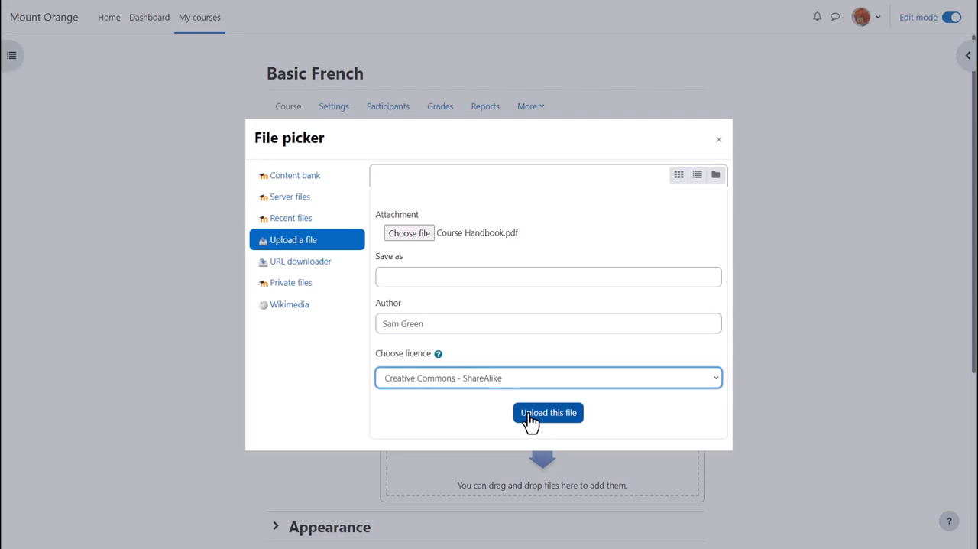
pyautogui.click(547, 411)
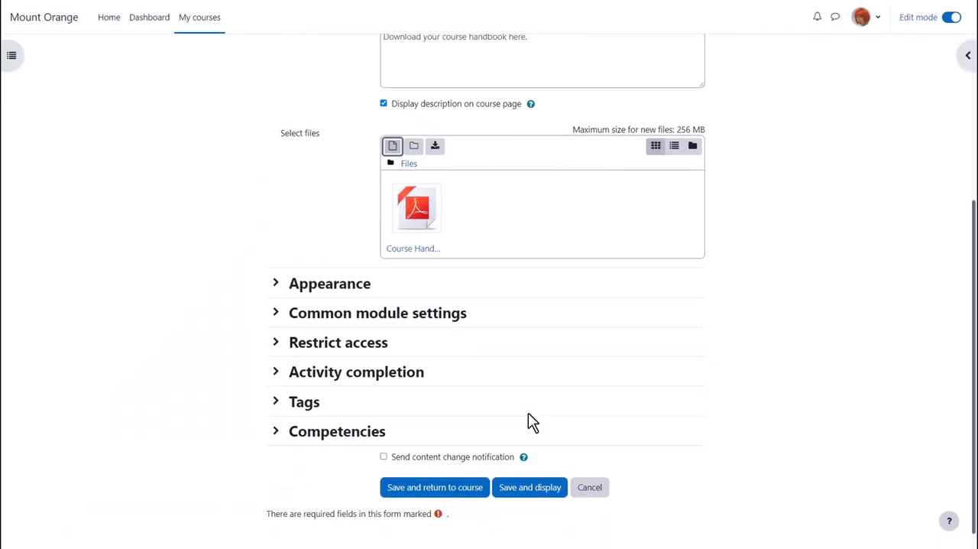
pyautogui.moveTo(302, 304)
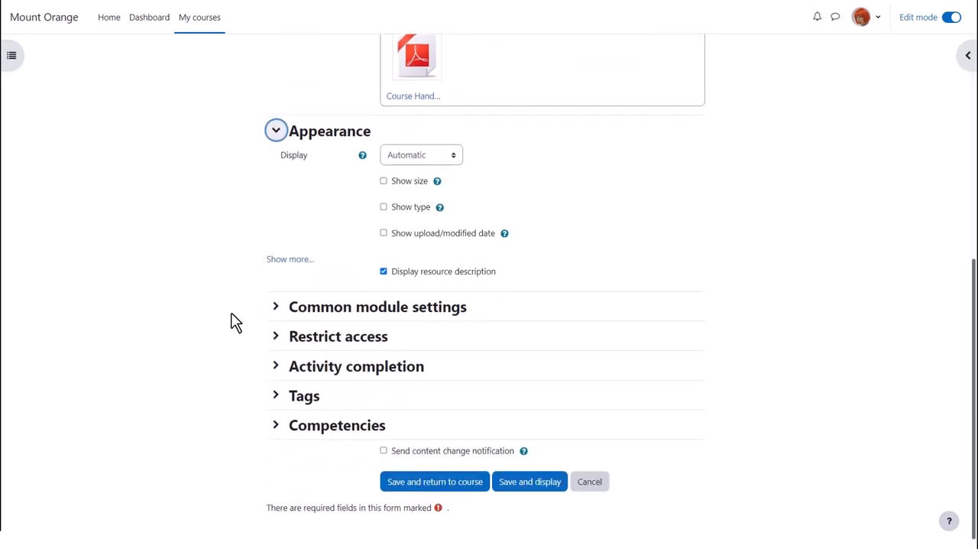
# Enable Show size, Show type and Show upload/modified date in Appearance.
pyautogui.click(383, 180)
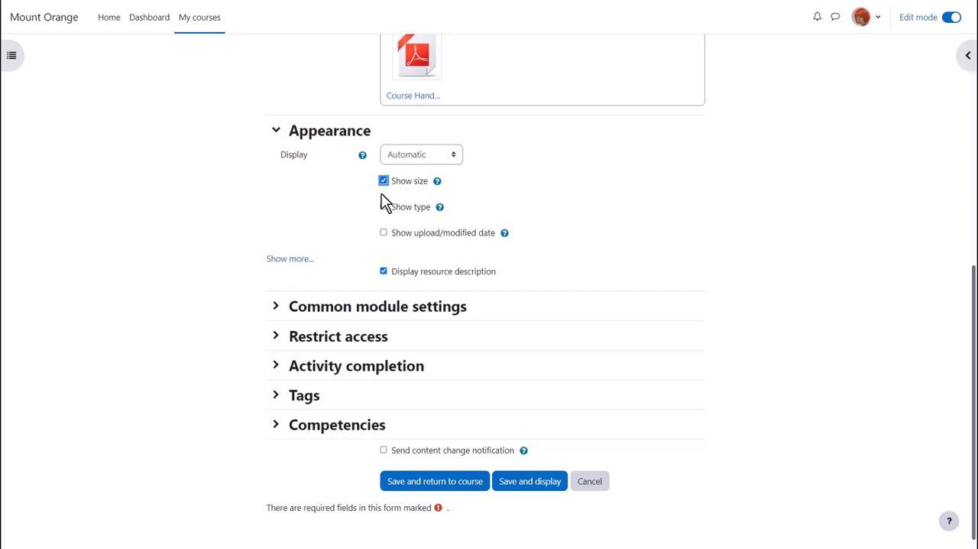
pyautogui.click(383, 206)
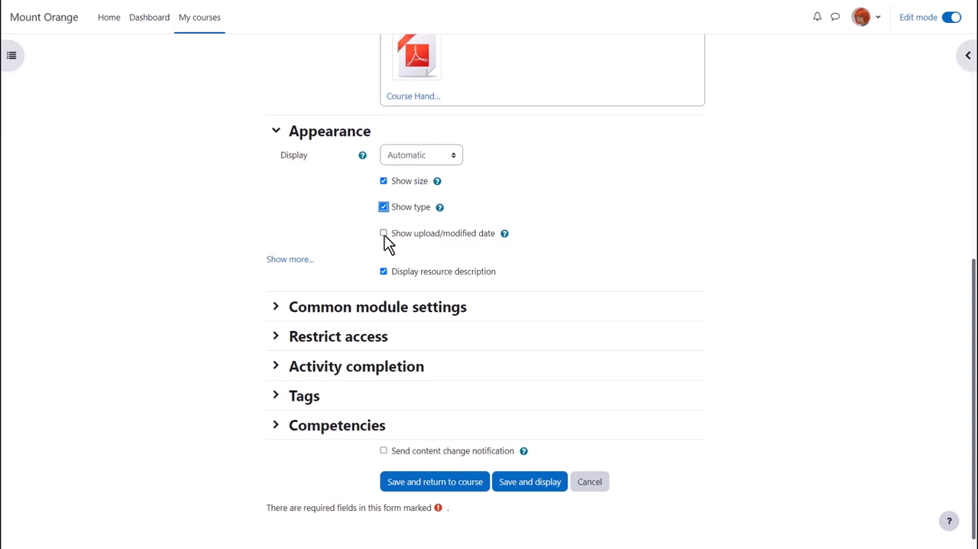
pyautogui.click(383, 233)
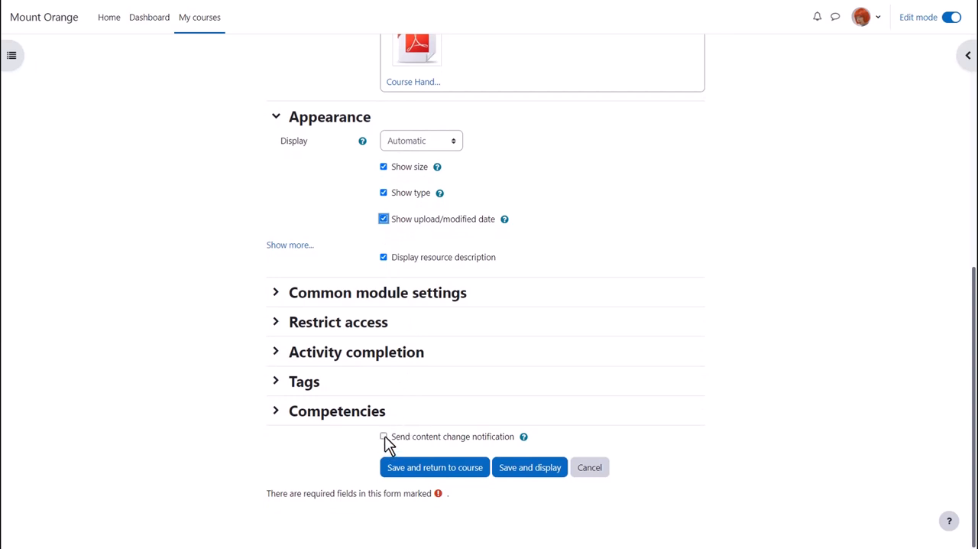
# Send a content change notification and save Course handbook back to the course.
pyautogui.click(384, 436)
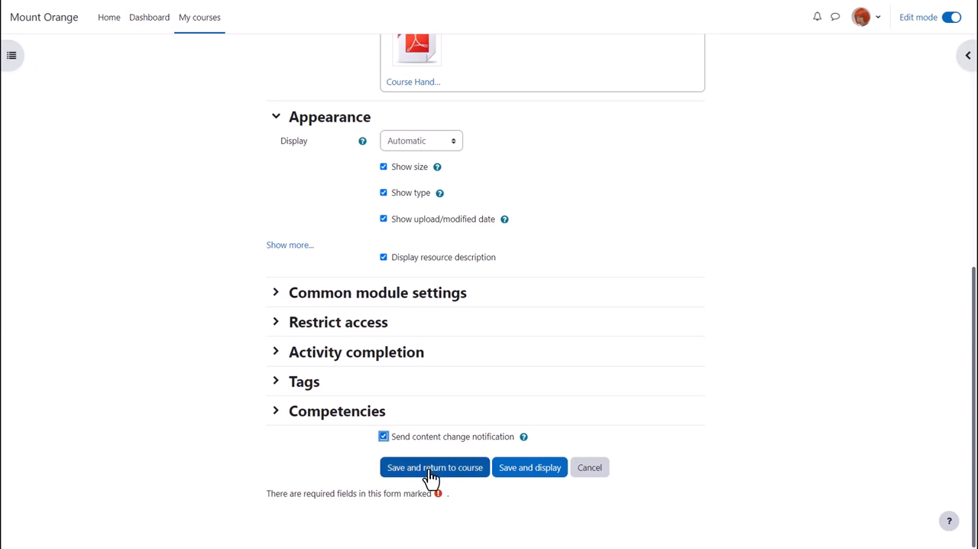
pyautogui.click(434, 466)
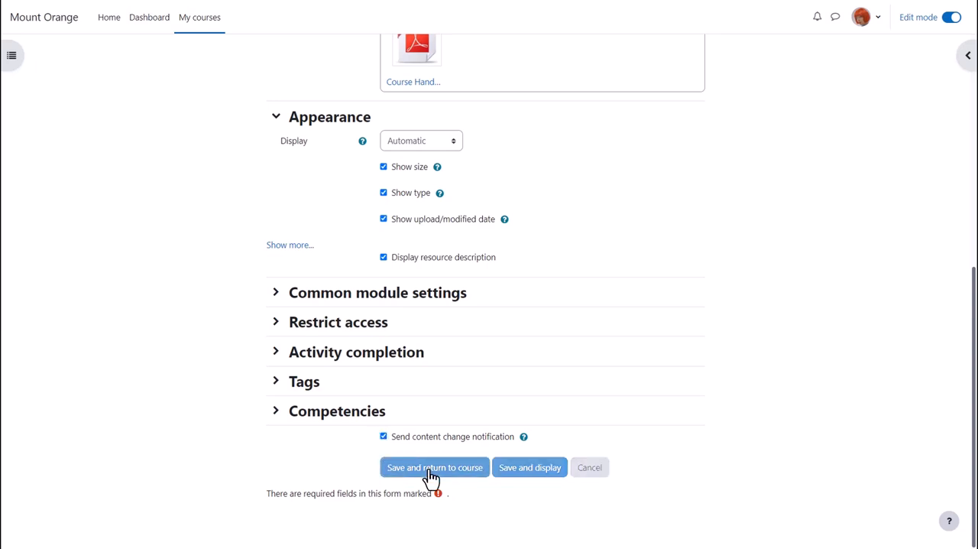
pyautogui.click(434, 467)
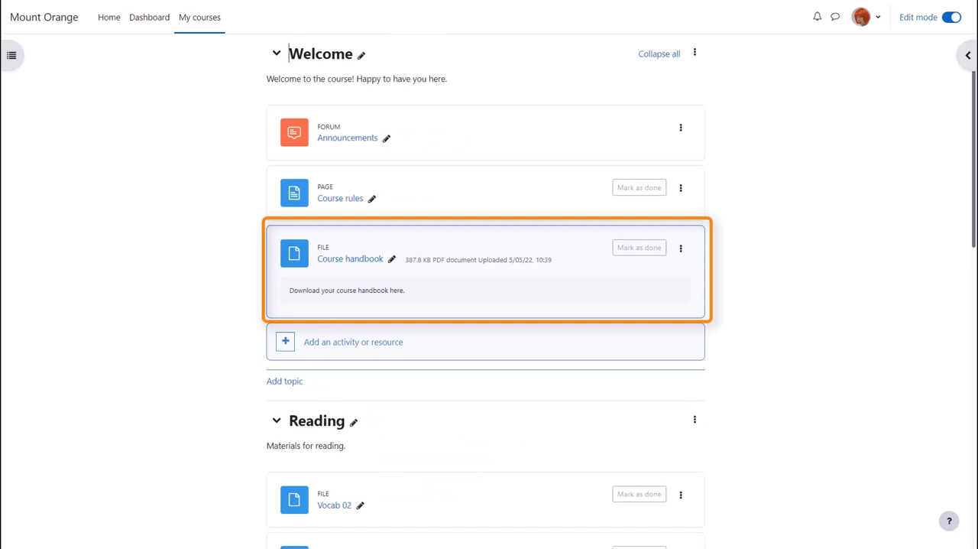